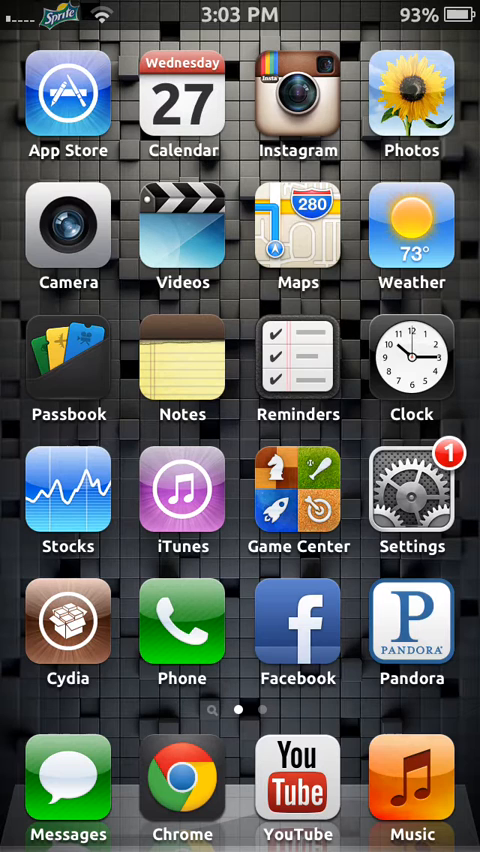
Open Settings and browse to the installed tweak entries
left_click(412, 505)
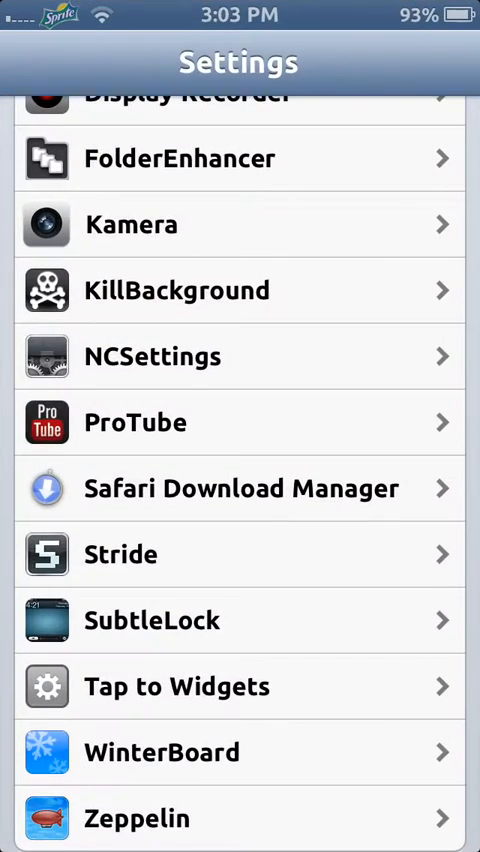
scroll("up", 3)
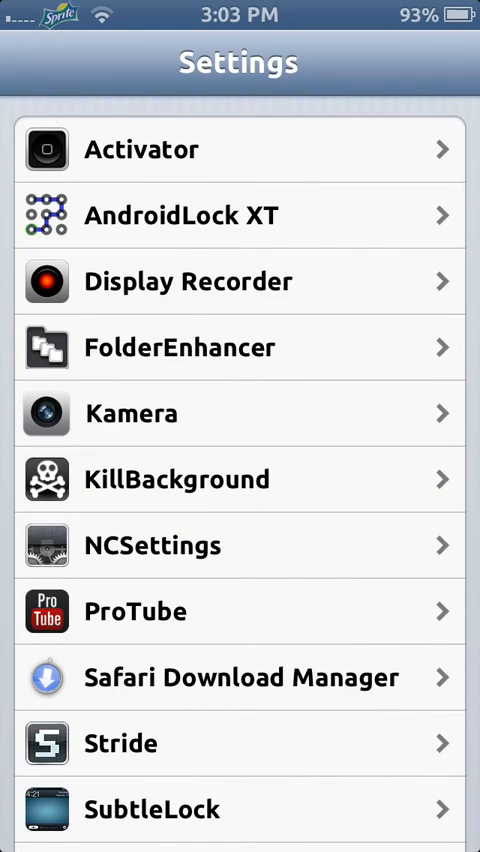
left_click(240, 413)
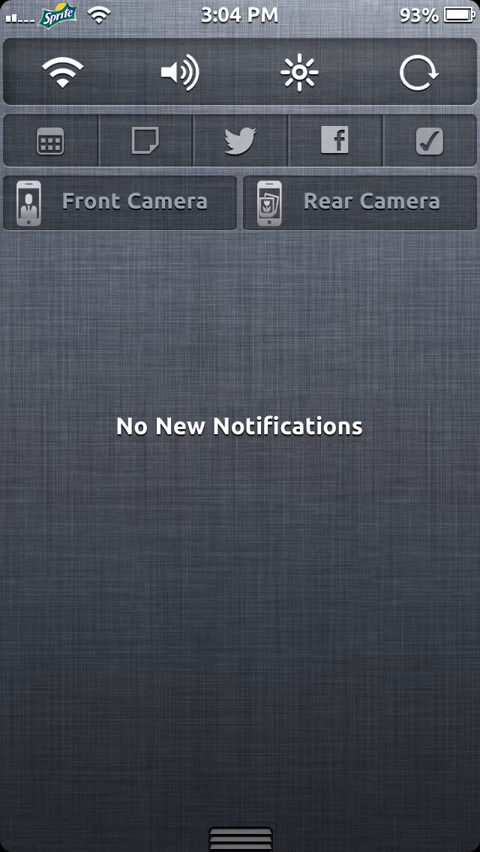
Launch the Rear Camera from Notification Center, then exit back to Settings
left_click(360, 201)
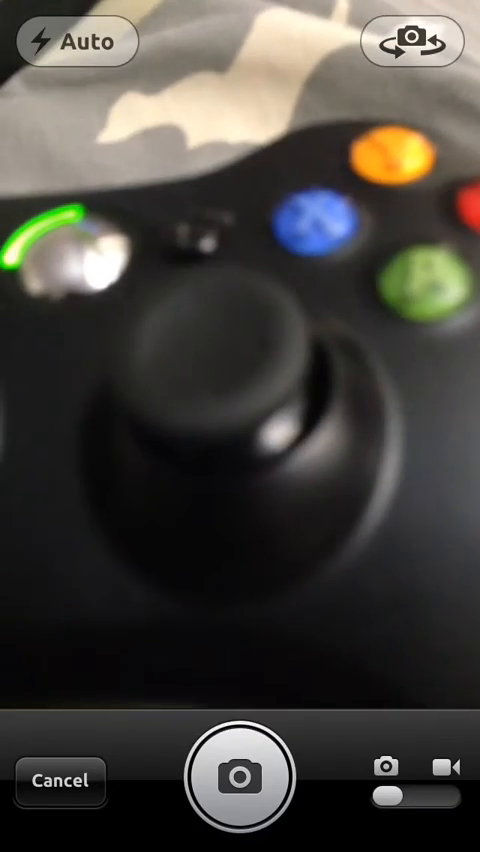
left_click(278, 330)
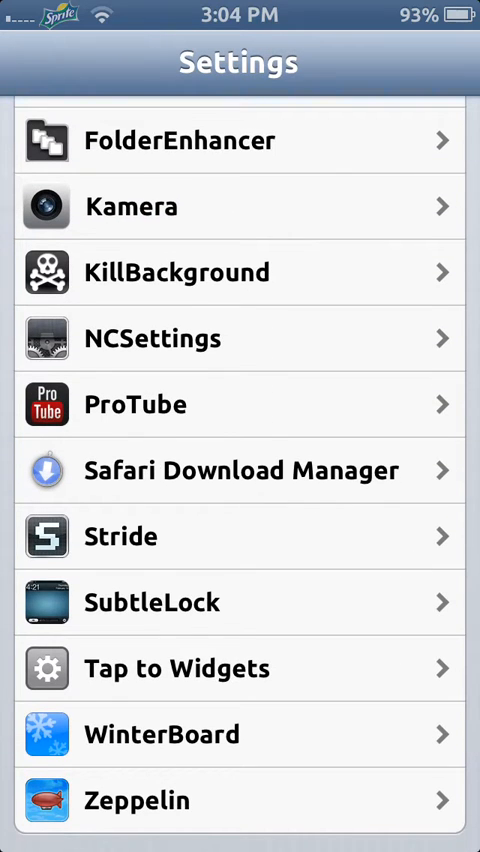
In NCSettings, set Portrait toggles per page to 5
left_click(240, 338)
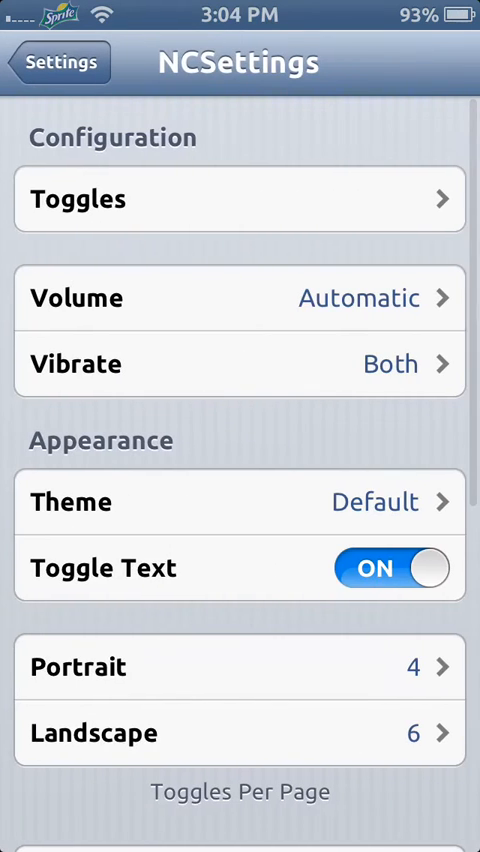
left_click(240, 199)
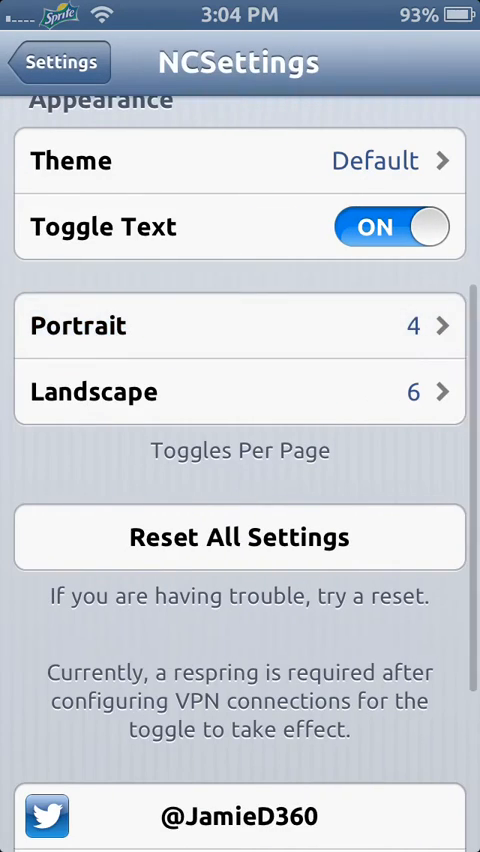
left_click(240, 325)
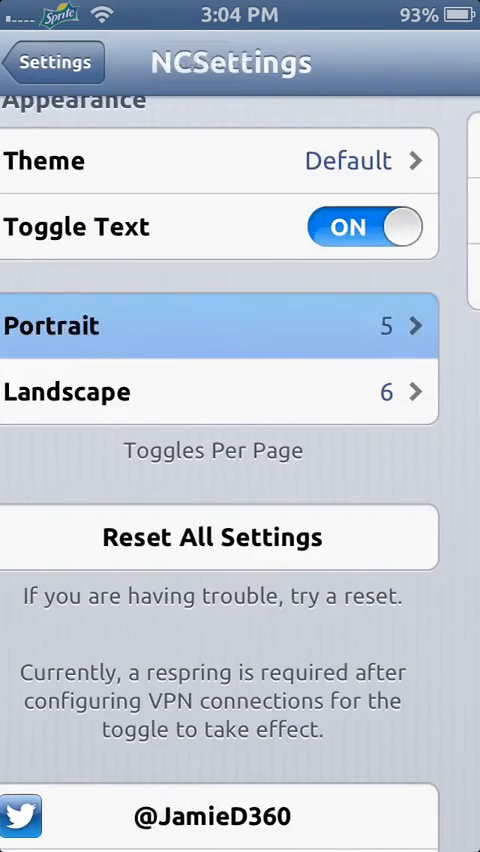
scroll("down", 3)
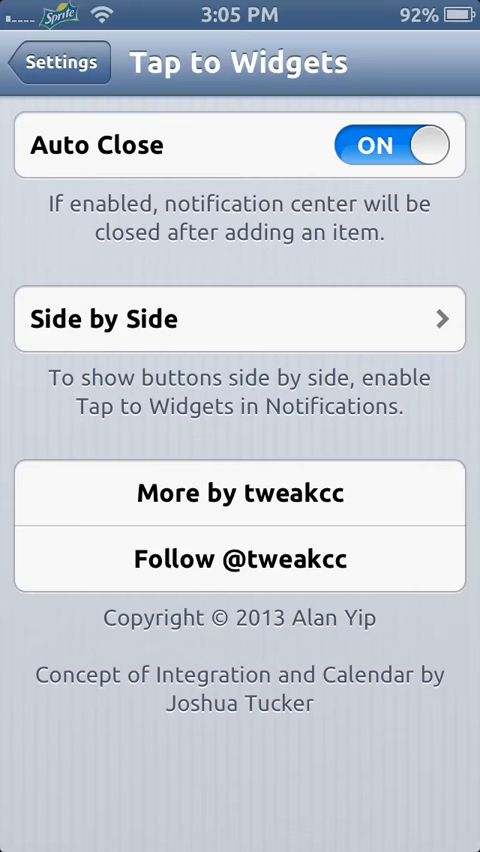
Switch Show Separator off in Side by Side settings and pull down Notification Center
left_click(240, 319)
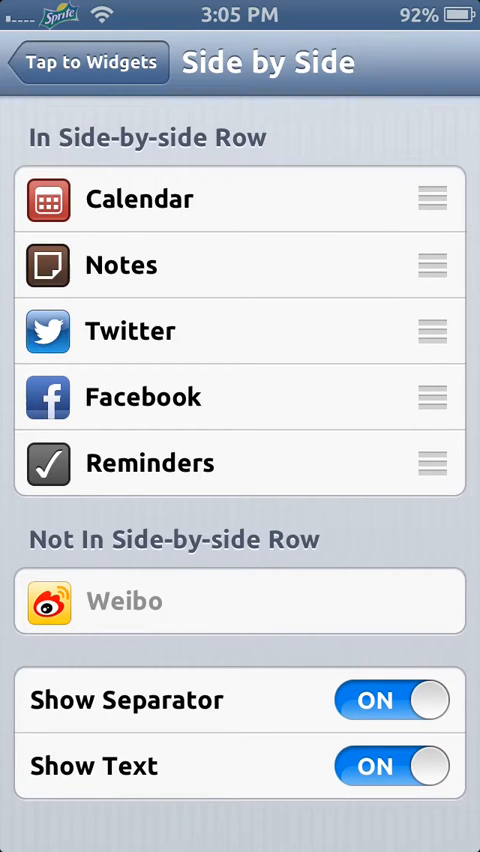
left_click(391, 699)
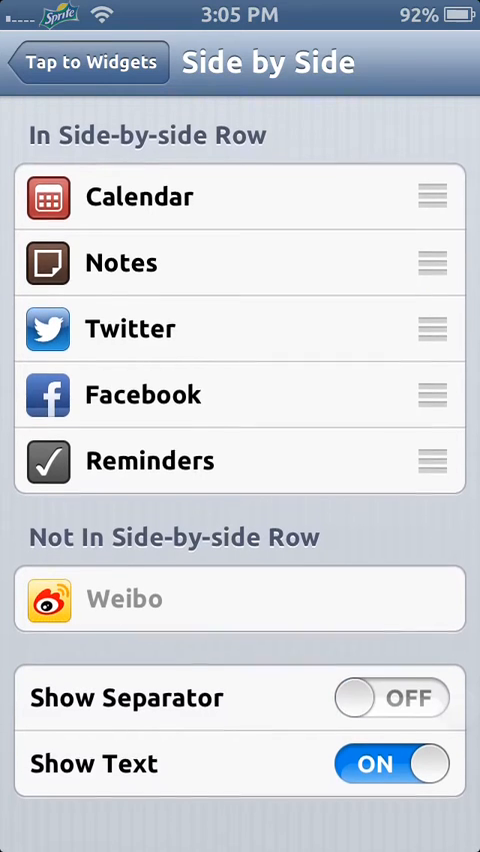
left_click(391, 698)
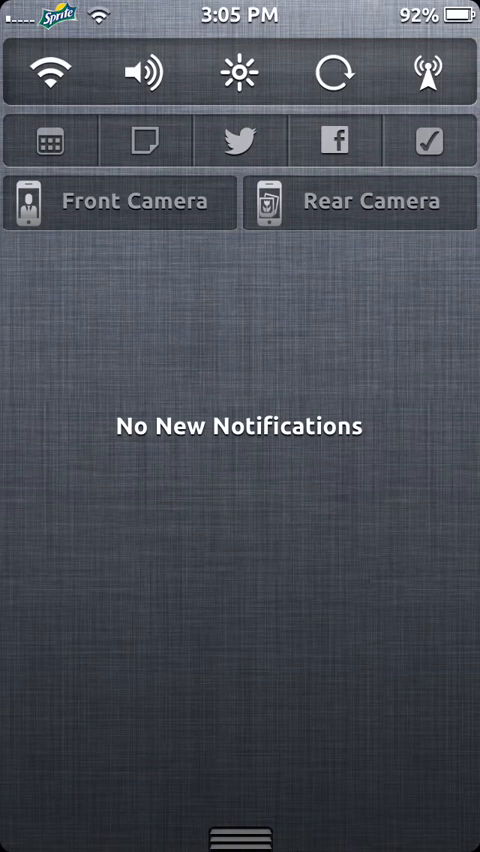
Dismiss Notification Center to reveal the Side by Side settings page
left_click(55, 140)
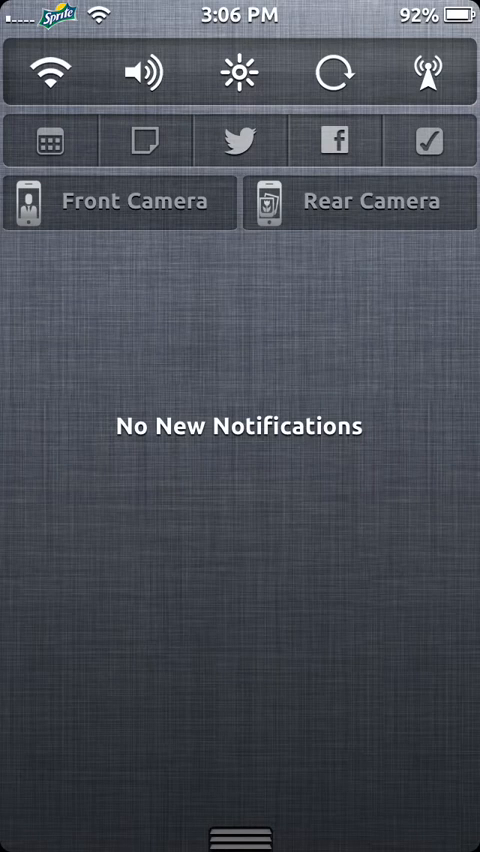
left_click(337, 140)
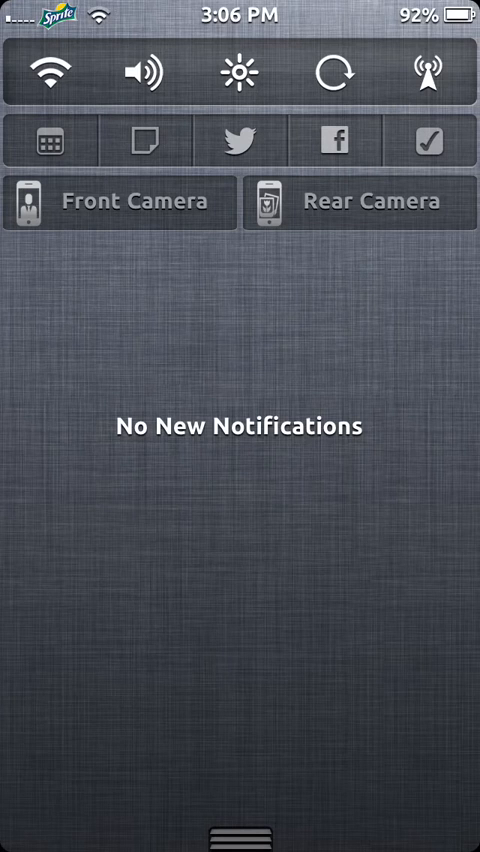
scroll("down", 3)
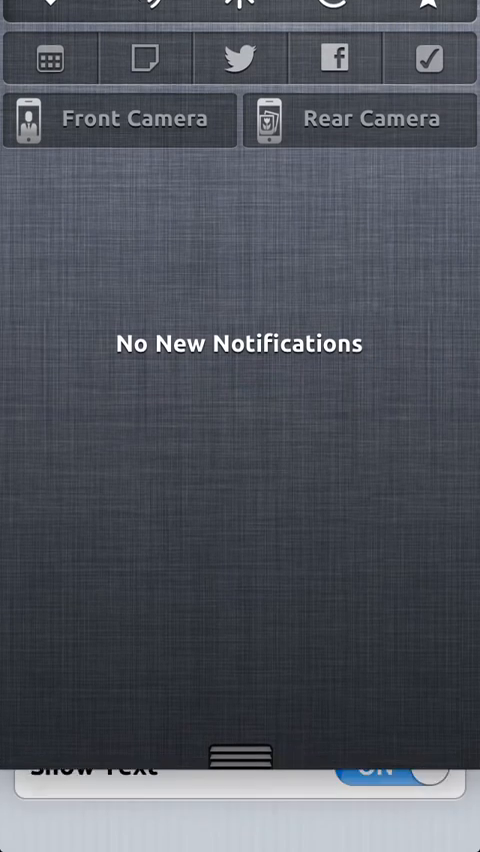